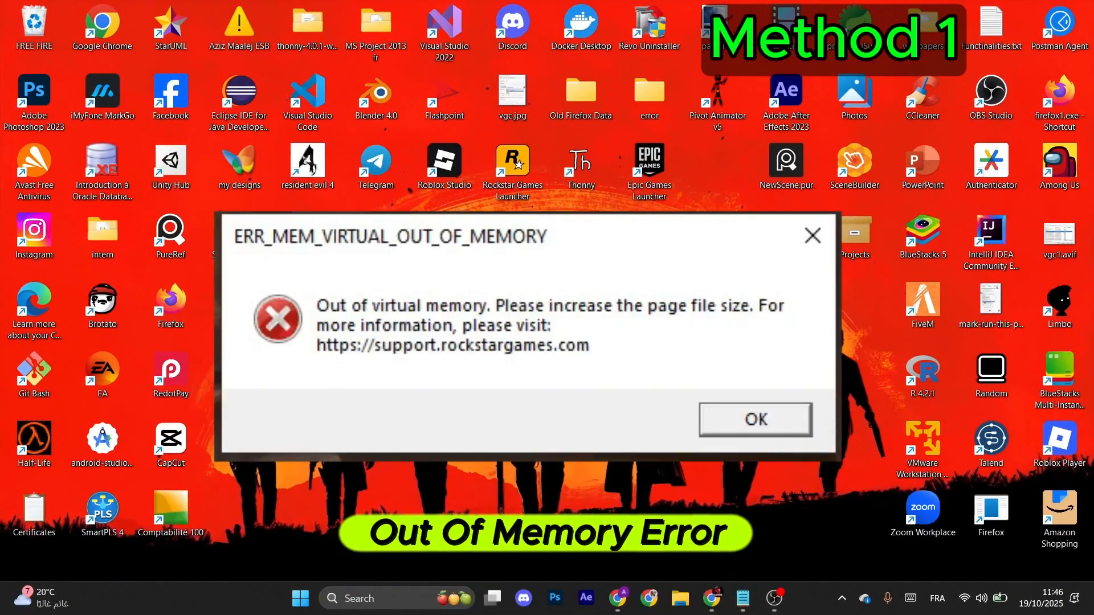
Search Windows for 'advanced system settings' to reach View advanced system settings.
{"action": "type", "text": "advanced system settings"}
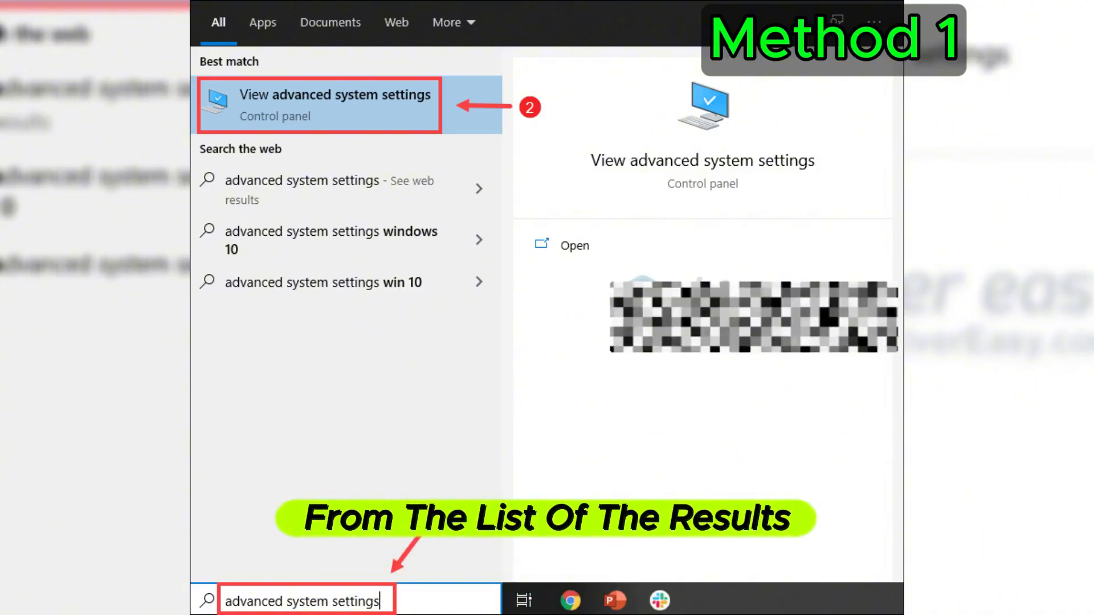
Reach the Virtual Memory window via Performance Settings' Advanced tab in System Properties.
{"action": "left_click", "coordinate": [318, 104]}
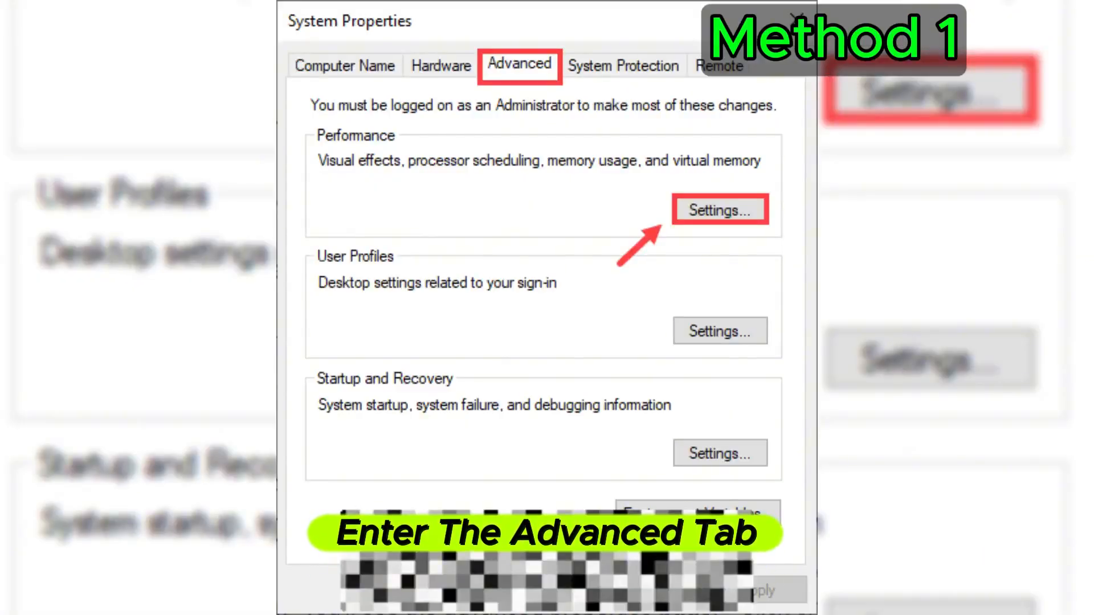
{"action": "left_click", "coordinate": [718, 210]}
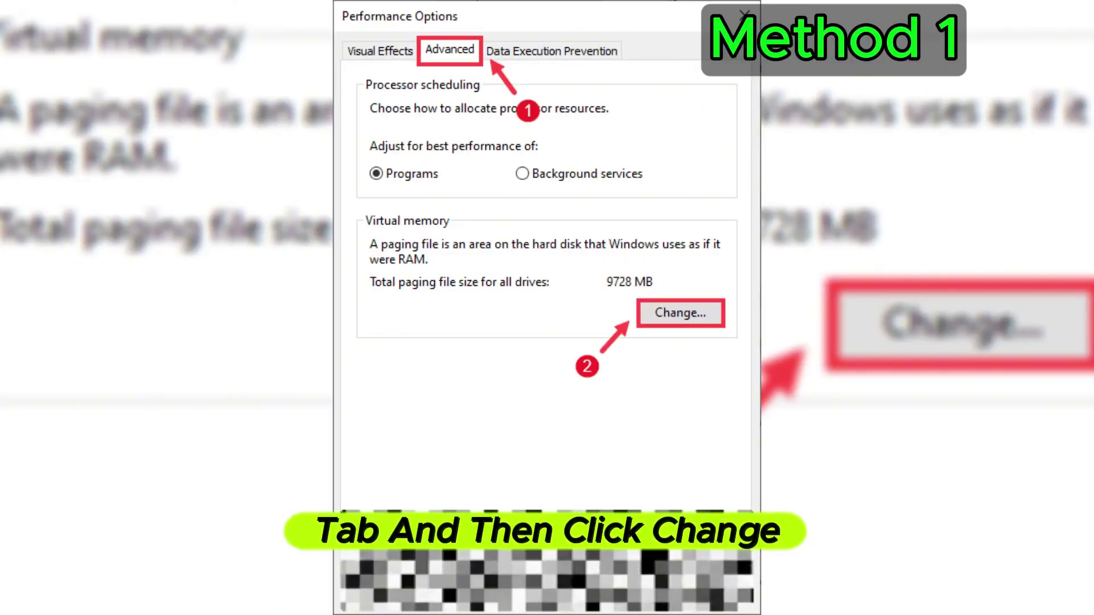
{"action": "left_click", "coordinate": [678, 312]}
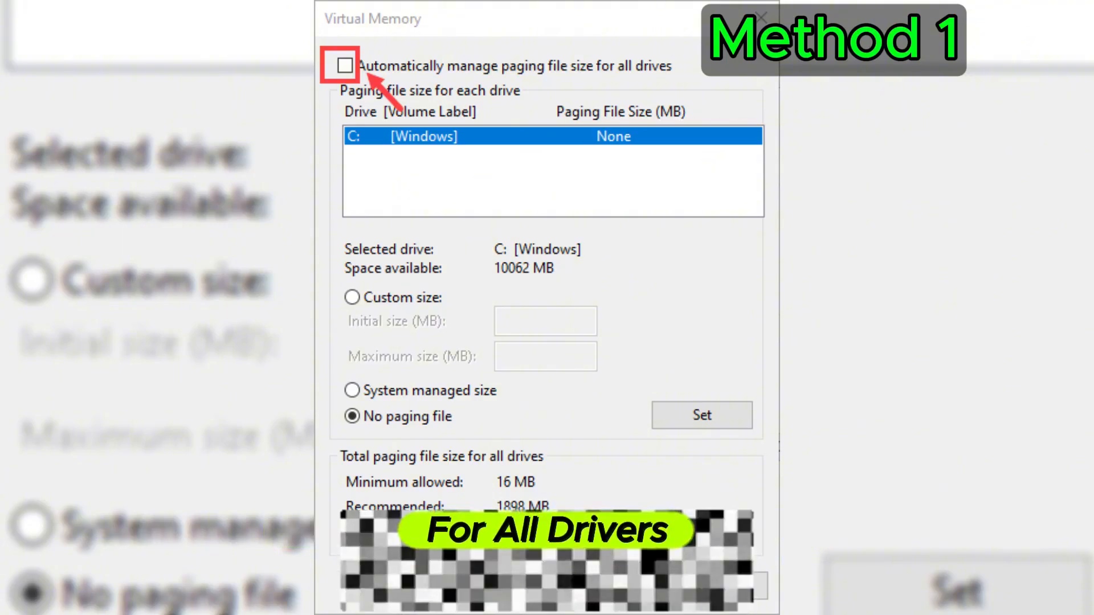
{"action": "left_click", "coordinate": [352, 297]}
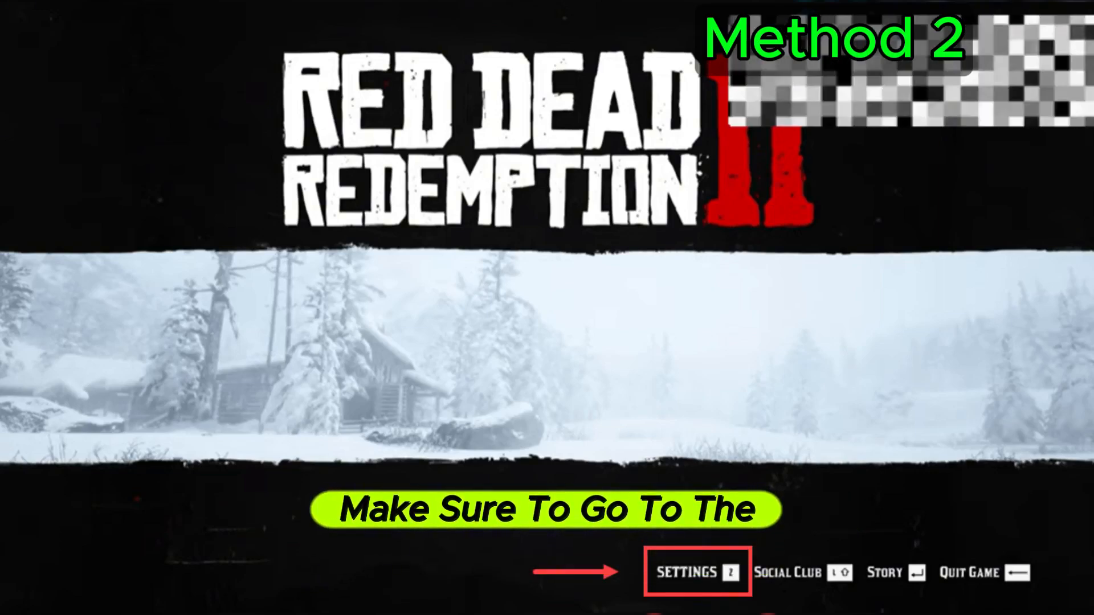
Go into Red Dead Redemption 2's Graphics settings to view the Advanced Settings section.
{"action": "left_click", "coordinate": [690, 572]}
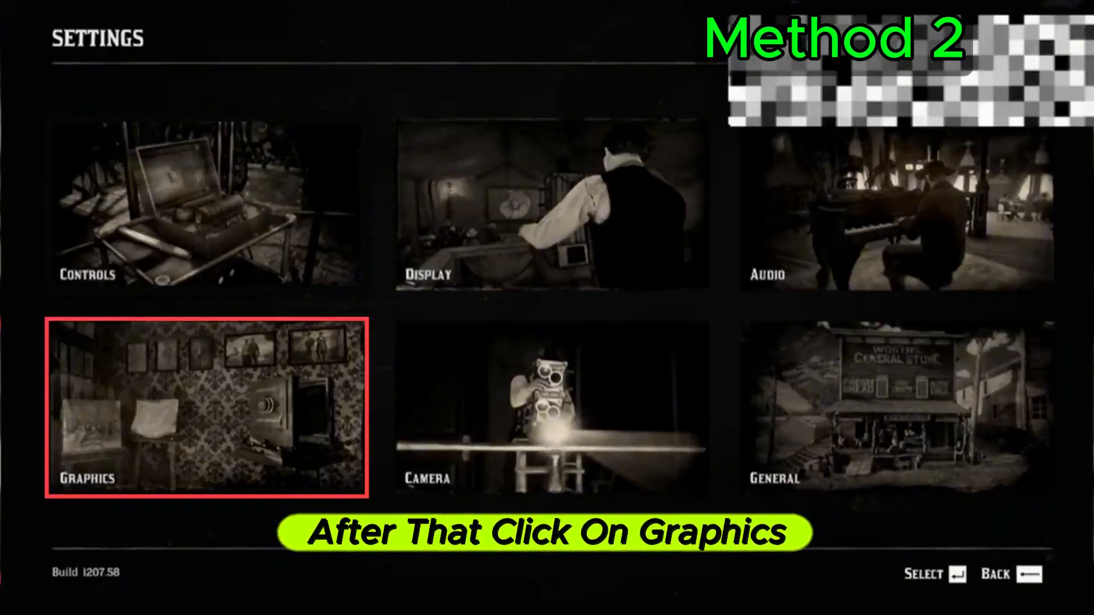
{"action": "left_click", "coordinate": [205, 408]}
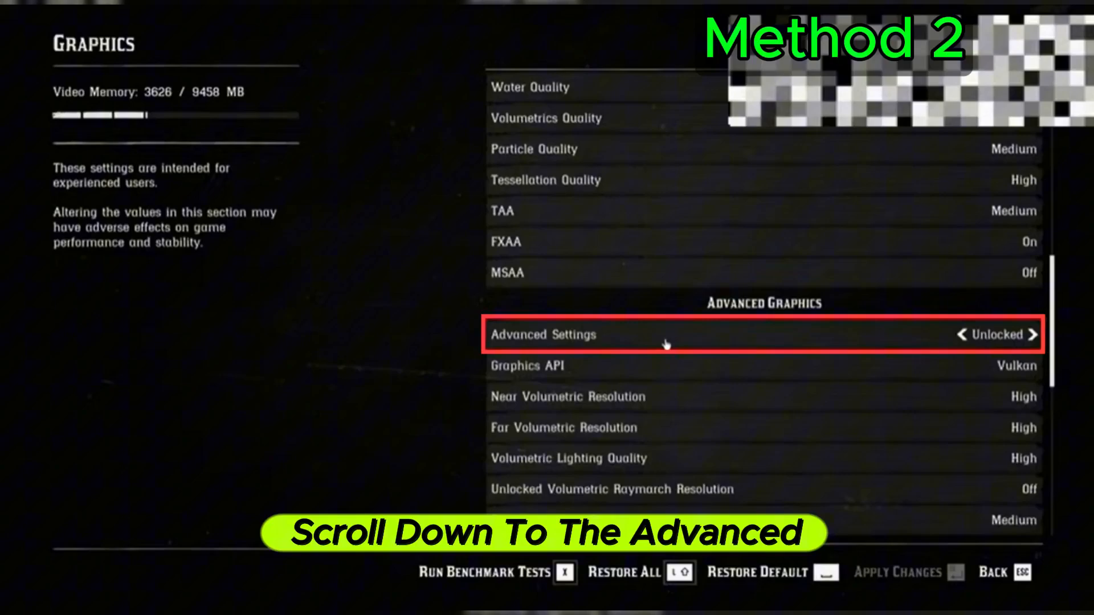